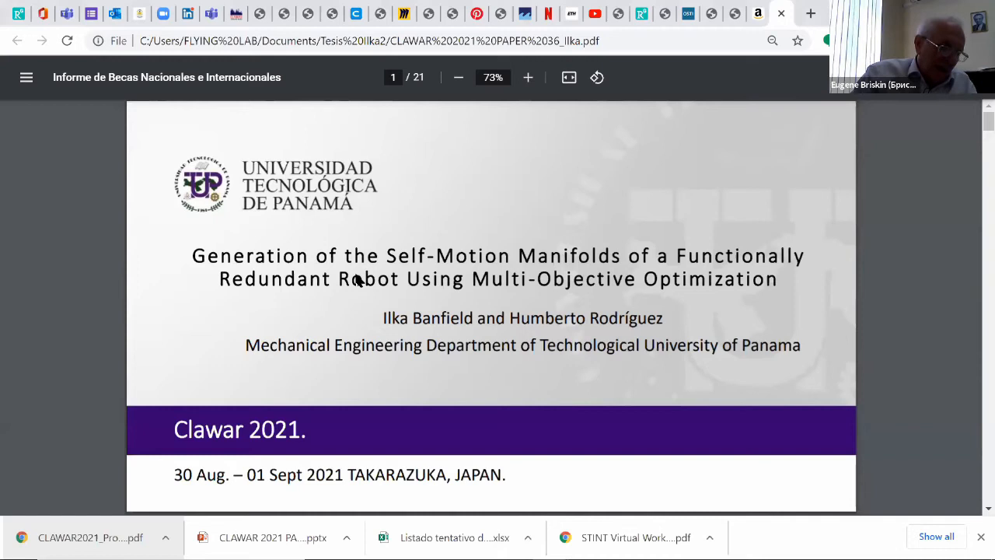
mouse_move(588, 419)
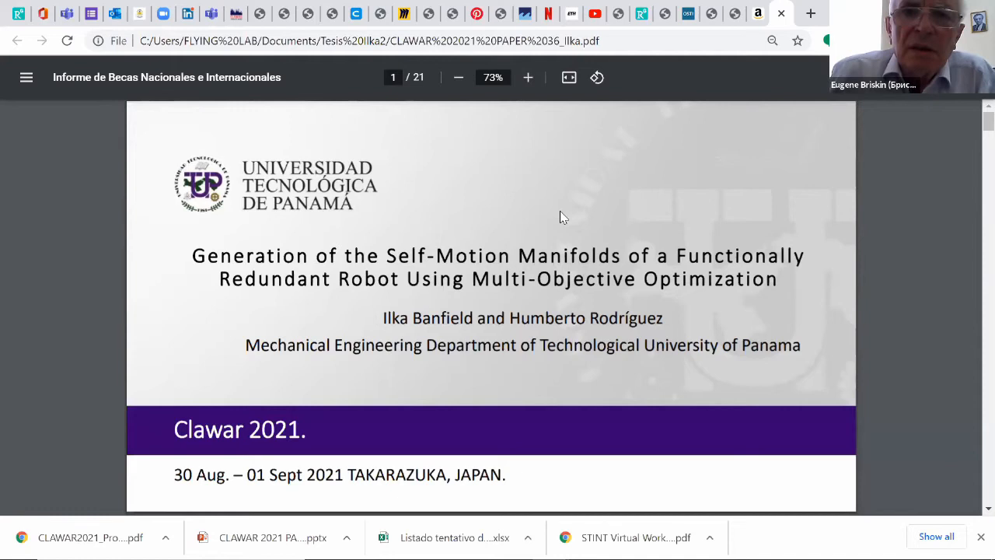
mouse_move(534, 247)
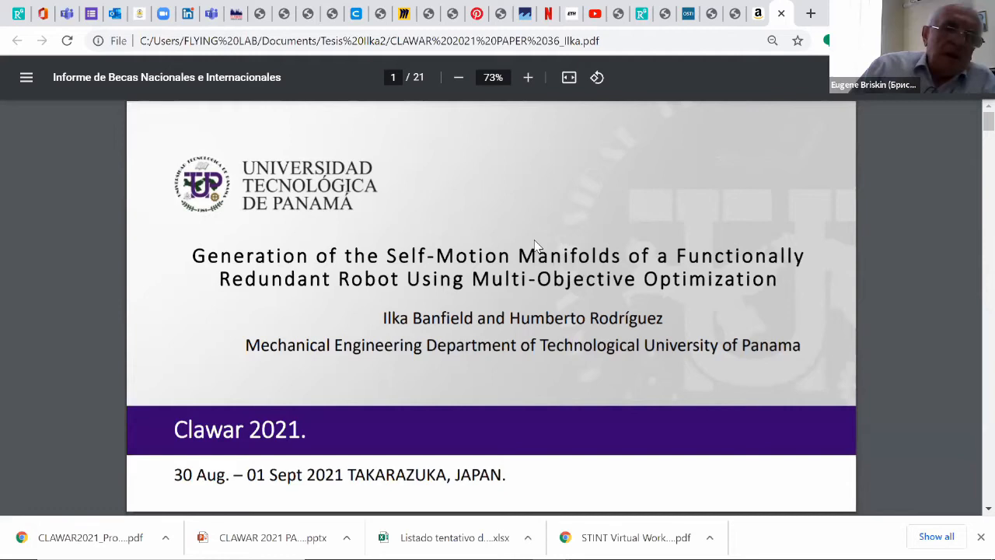
mouse_move(482, 193)
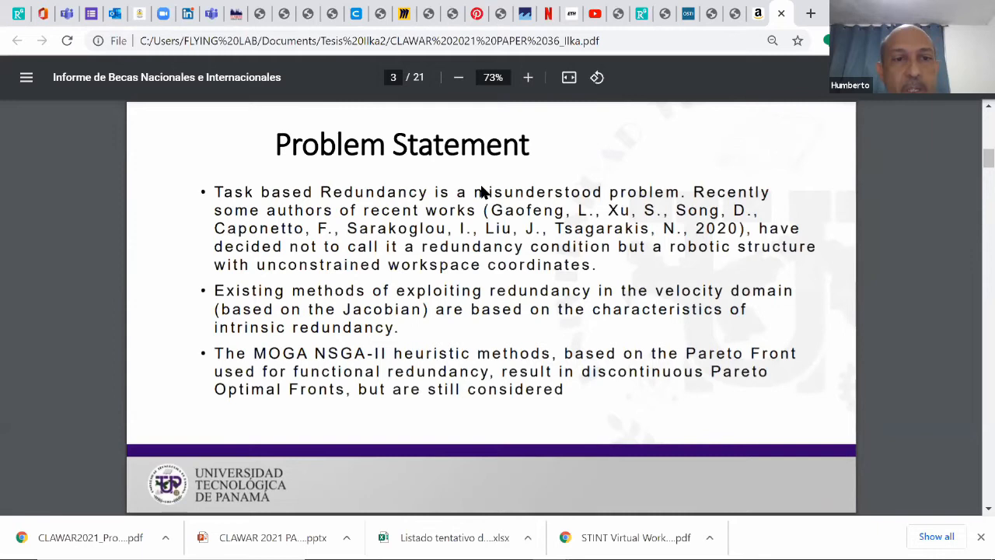
mouse_move(650, 137)
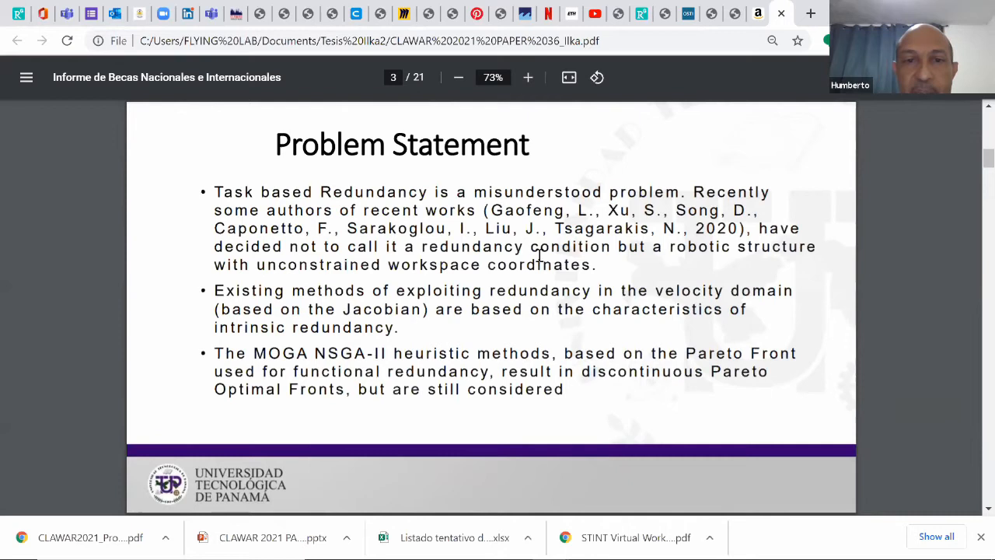
mouse_move(779, 266)
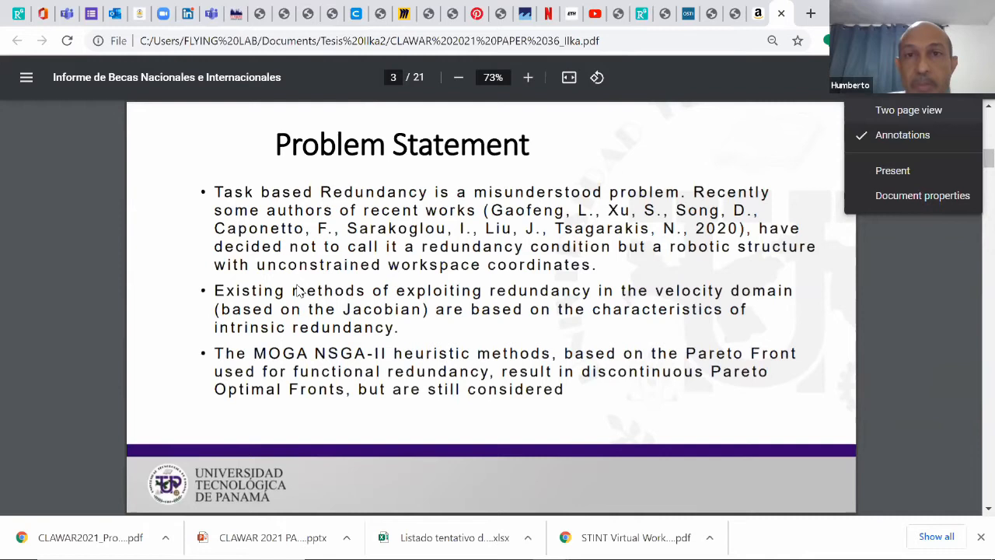
Scroll past the page 4 research question to the page 5 Contribution slide
scroll(down, 3)
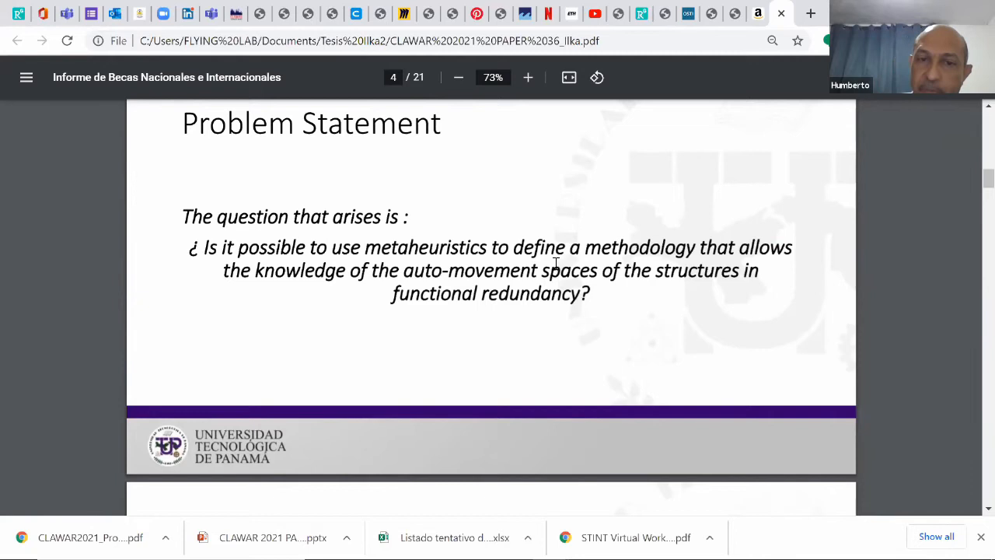
scroll(down, 3)
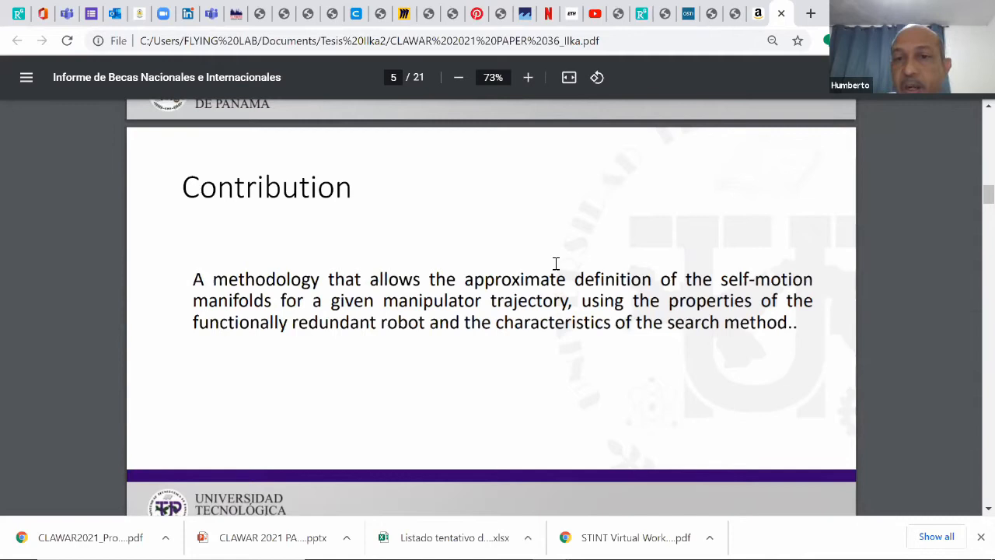
Scroll to page 7, Kinematic Redundancy, comparing functional and intrinsic redundancy
scroll(down, 3)
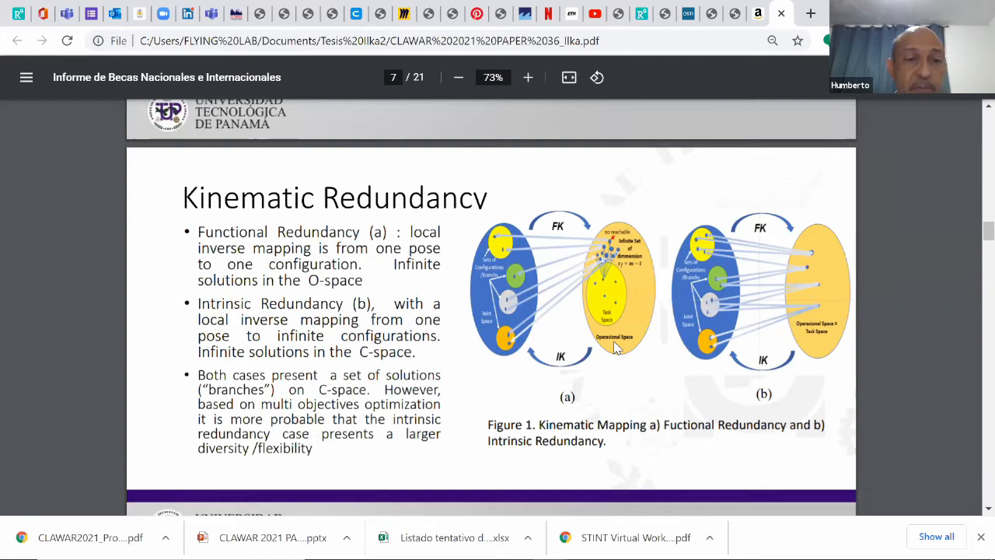
scroll(down, 3)
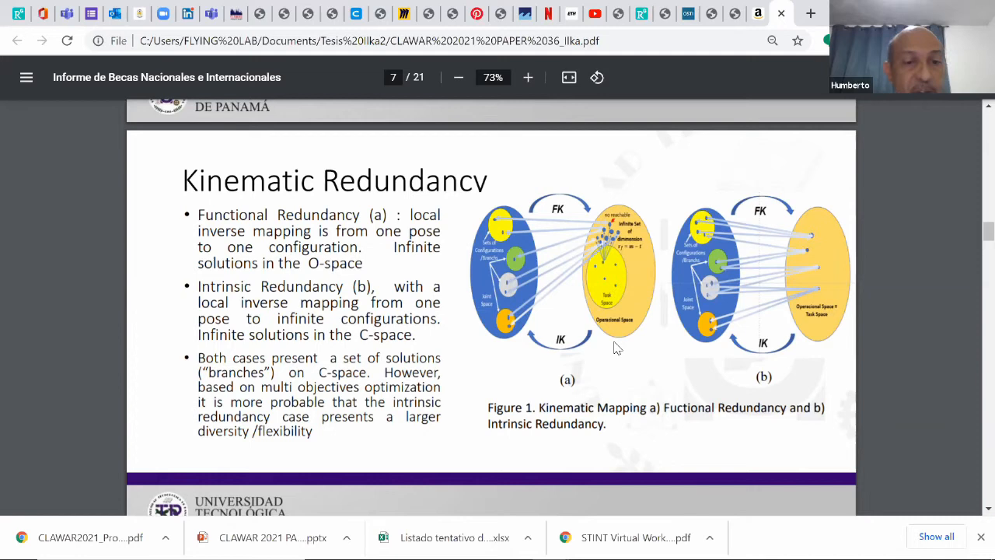
mouse_move(674, 305)
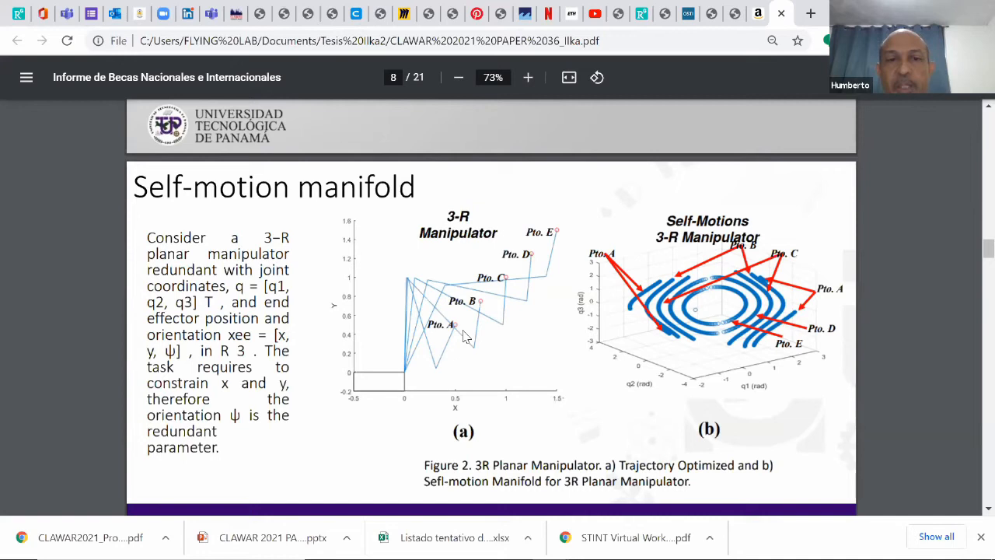
mouse_move(598, 307)
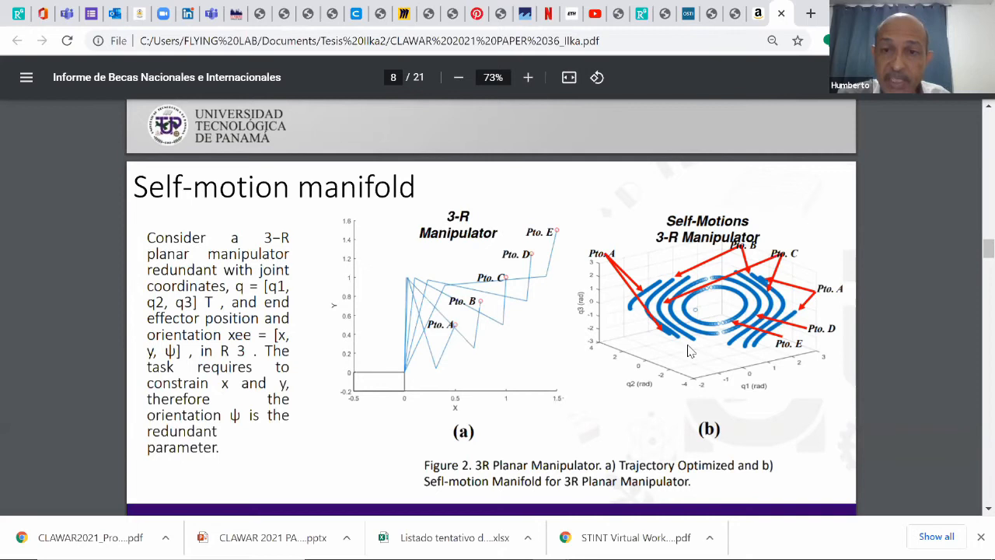
mouse_move(641, 397)
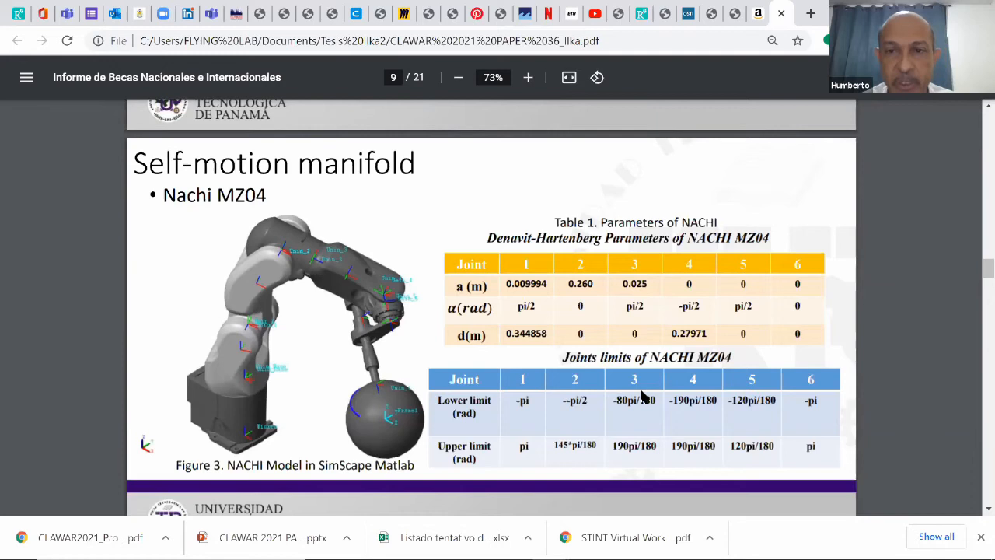
mouse_move(680, 388)
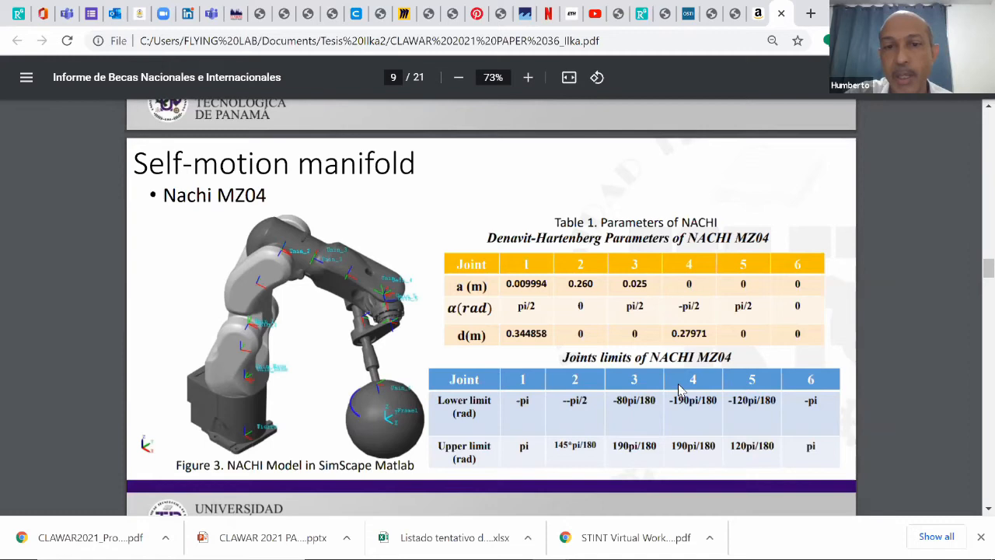
mouse_move(373, 366)
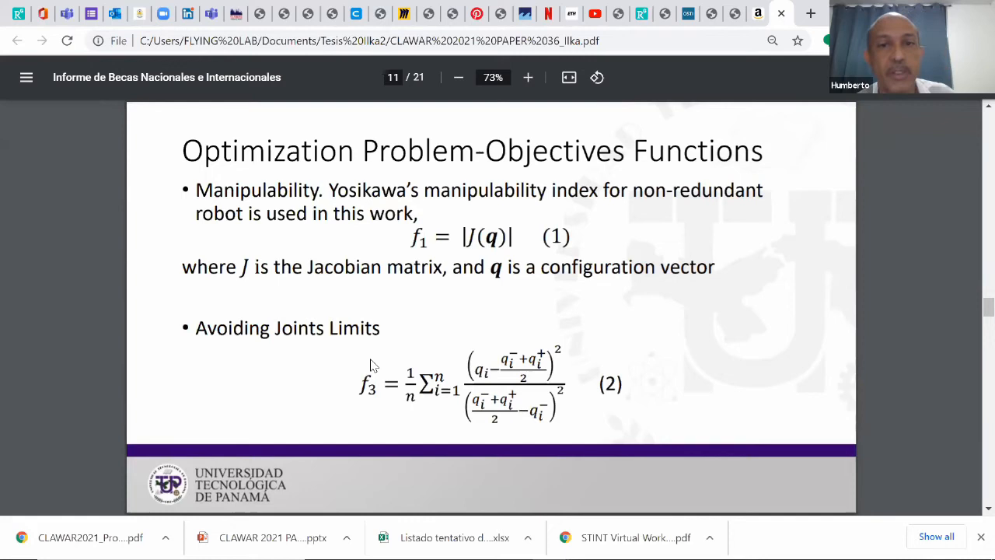
Scroll down page 11 so the joint-limits equation (2) sits above the next slide
scroll(down, 3)
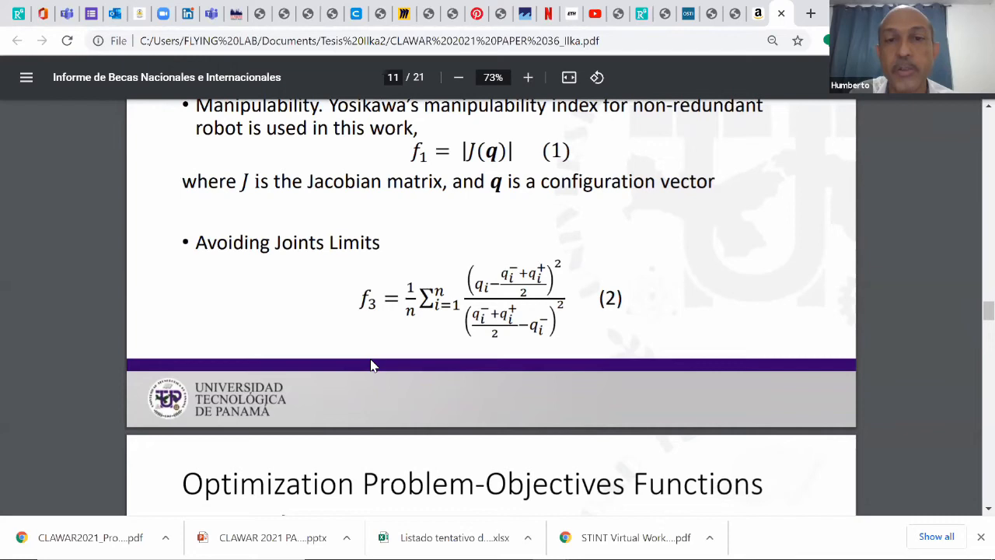
scroll(down, 3)
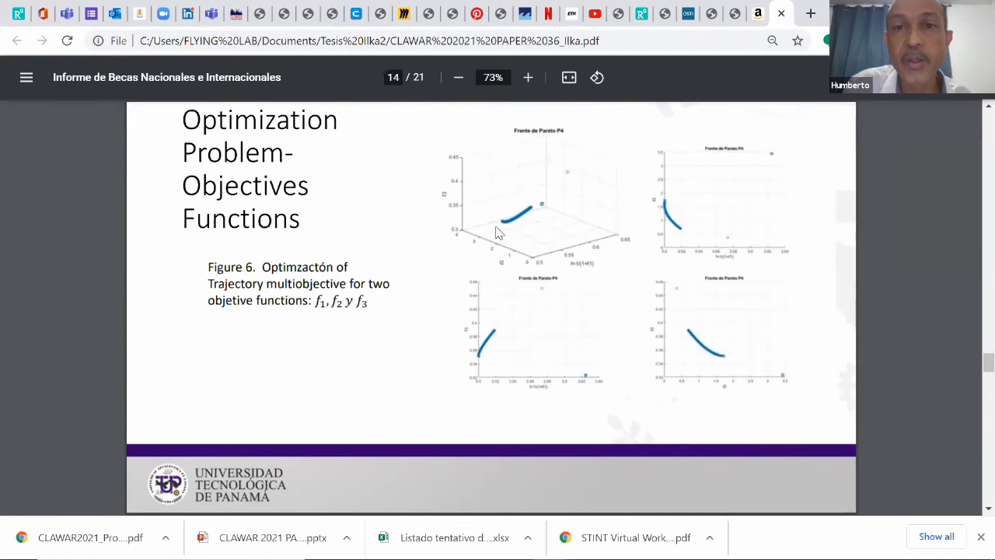
Right-click on the slide showing the Figure 6 Pareto front plots
right_click(467, 230)
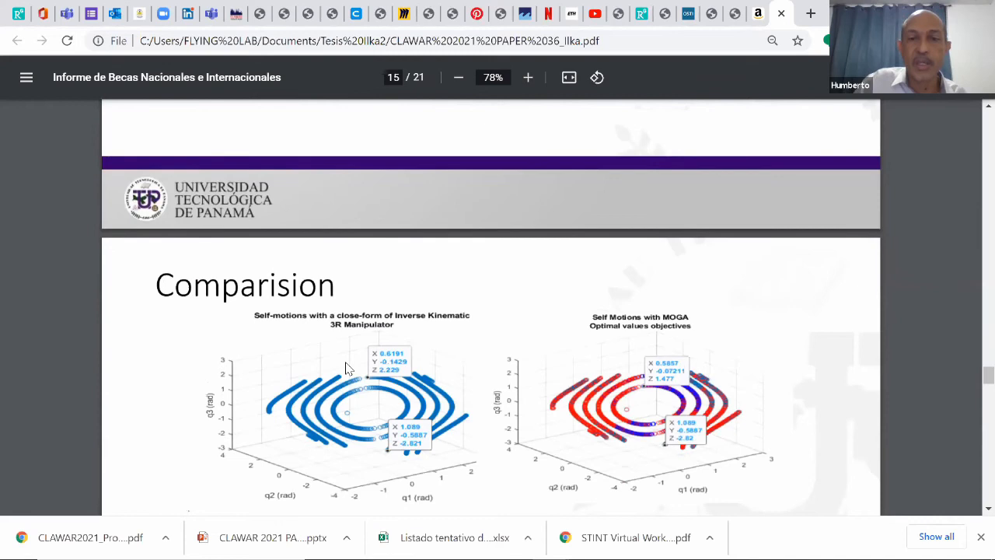
Scroll from page 15 to page 17, showing Figure 8's three NACHI robot views
scroll(down, 3)
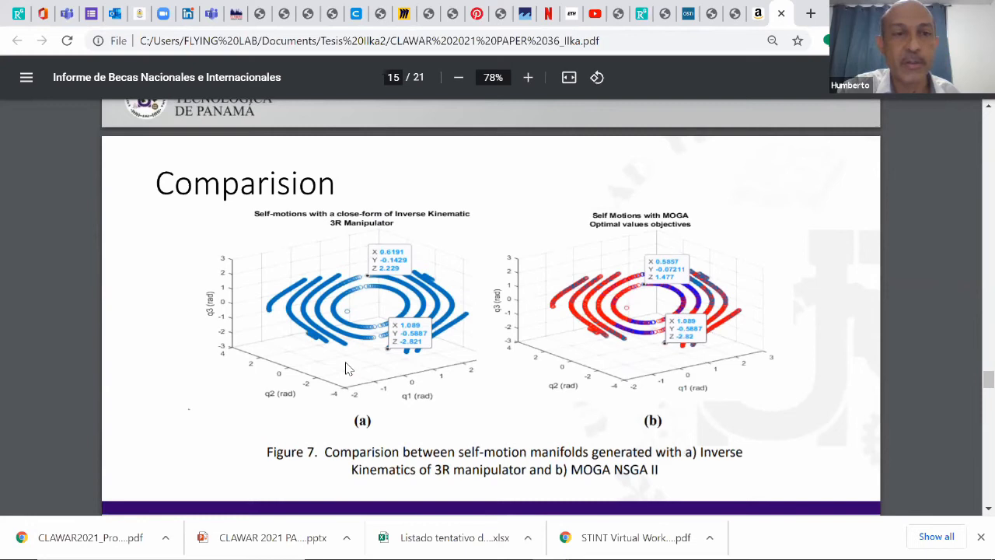
mouse_move(443, 346)
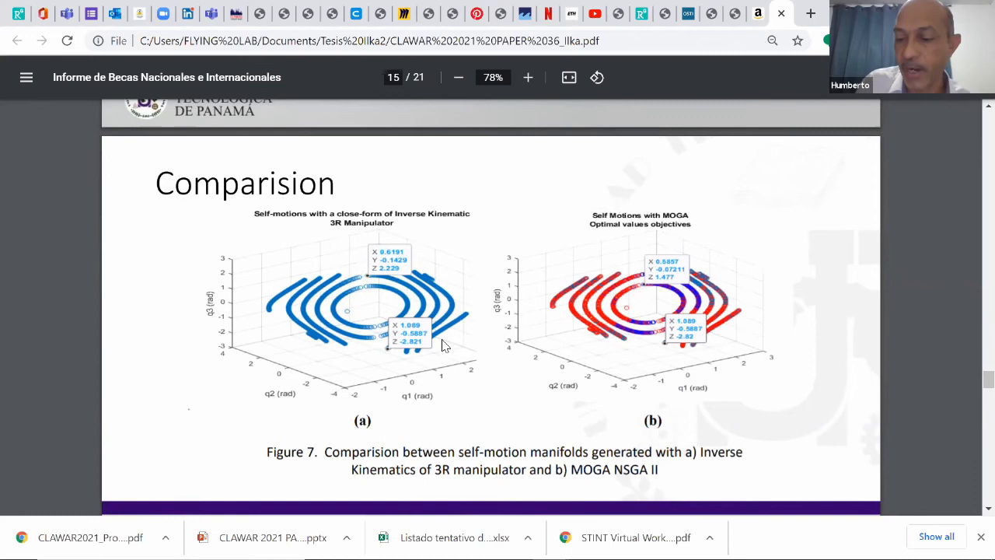
scroll(down, 3)
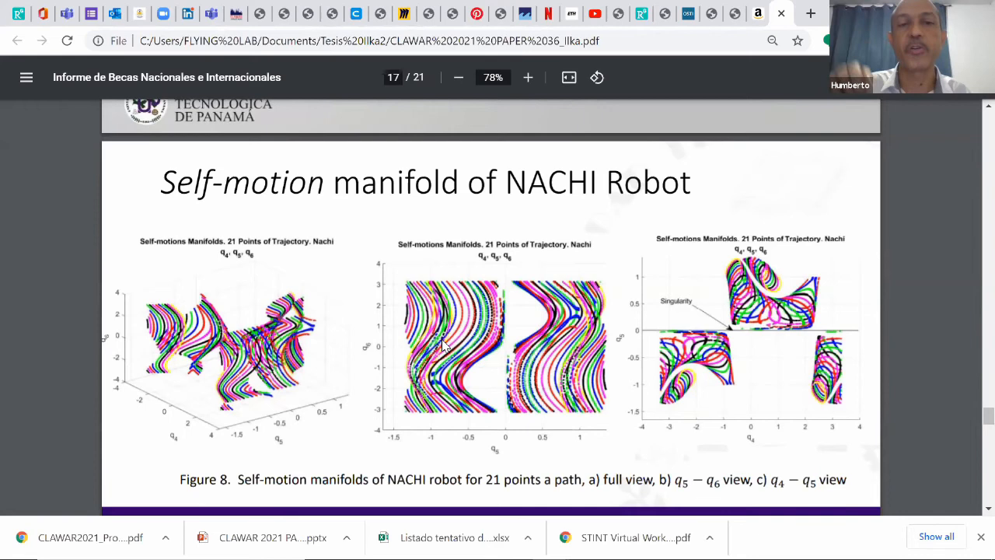
Scroll to page 18 of 21, the Conclusion slide with two summary points
scroll(down, 3)
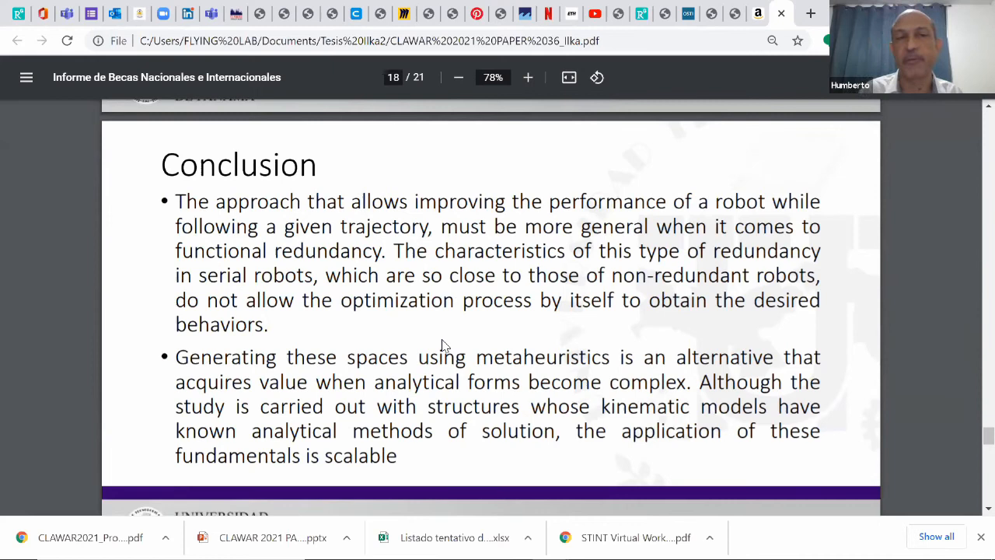
scroll(down, 3)
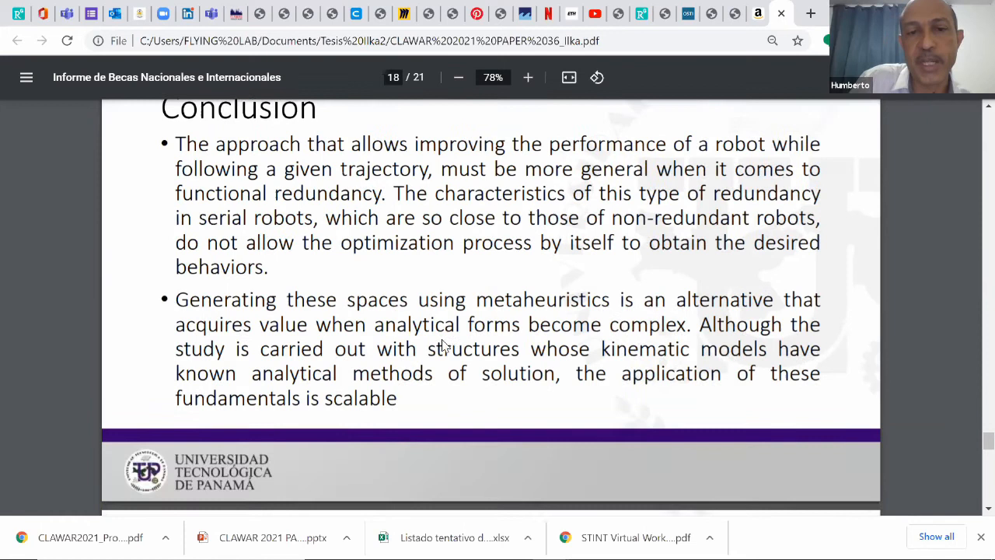
scroll(down, 3)
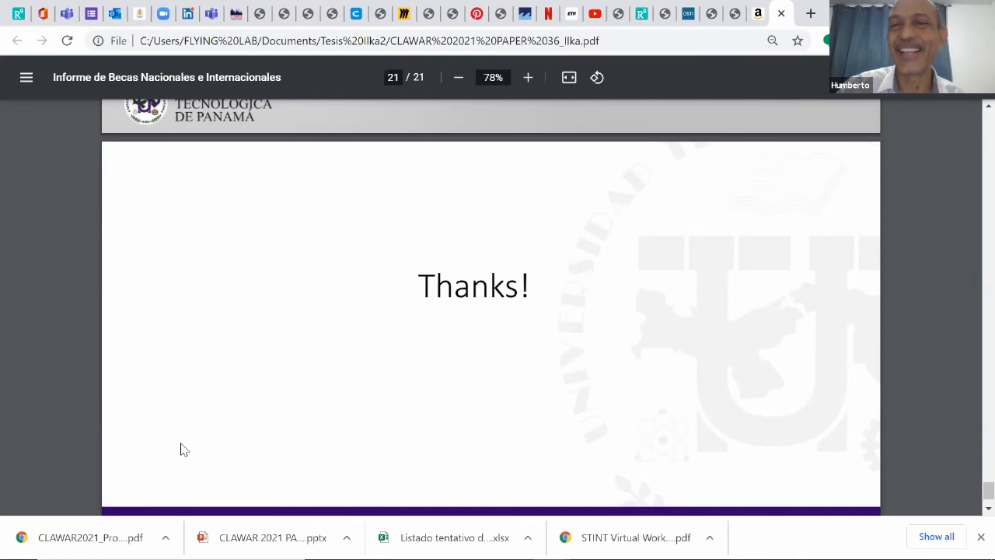
mouse_move(436, 400)
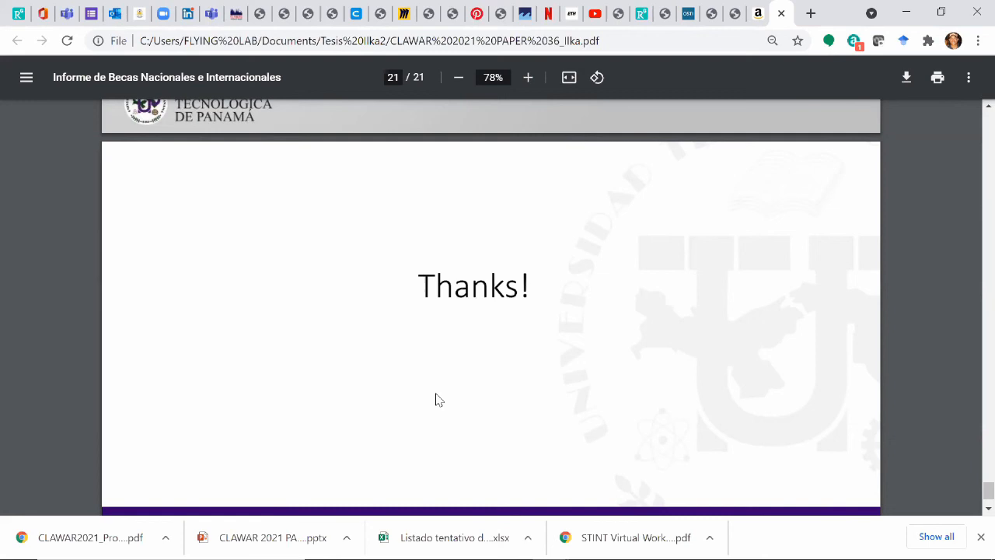
mouse_move(272, 355)
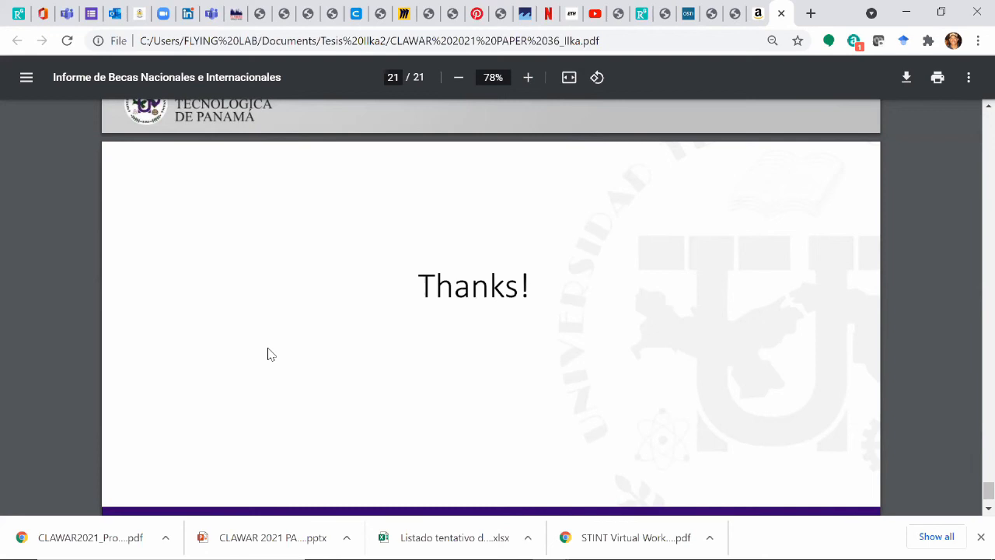